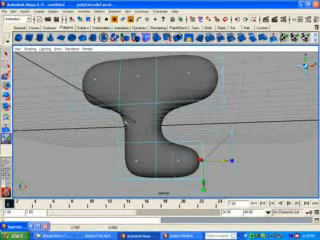
- Bring up the Windows Start menu over the finished rounded polygon shape
left_click(17, 232)
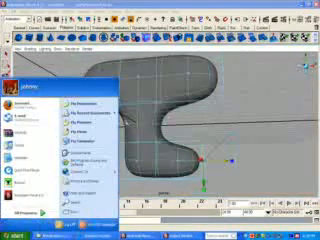